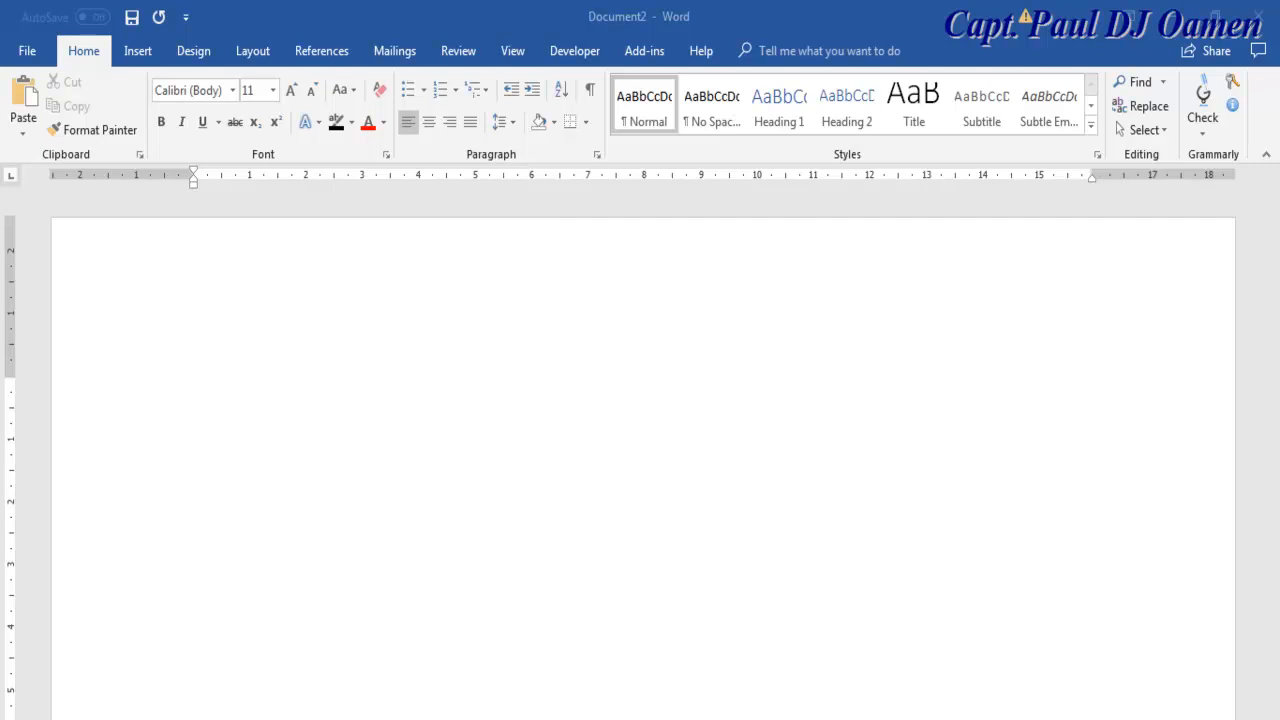
mouse_move(752, 500)
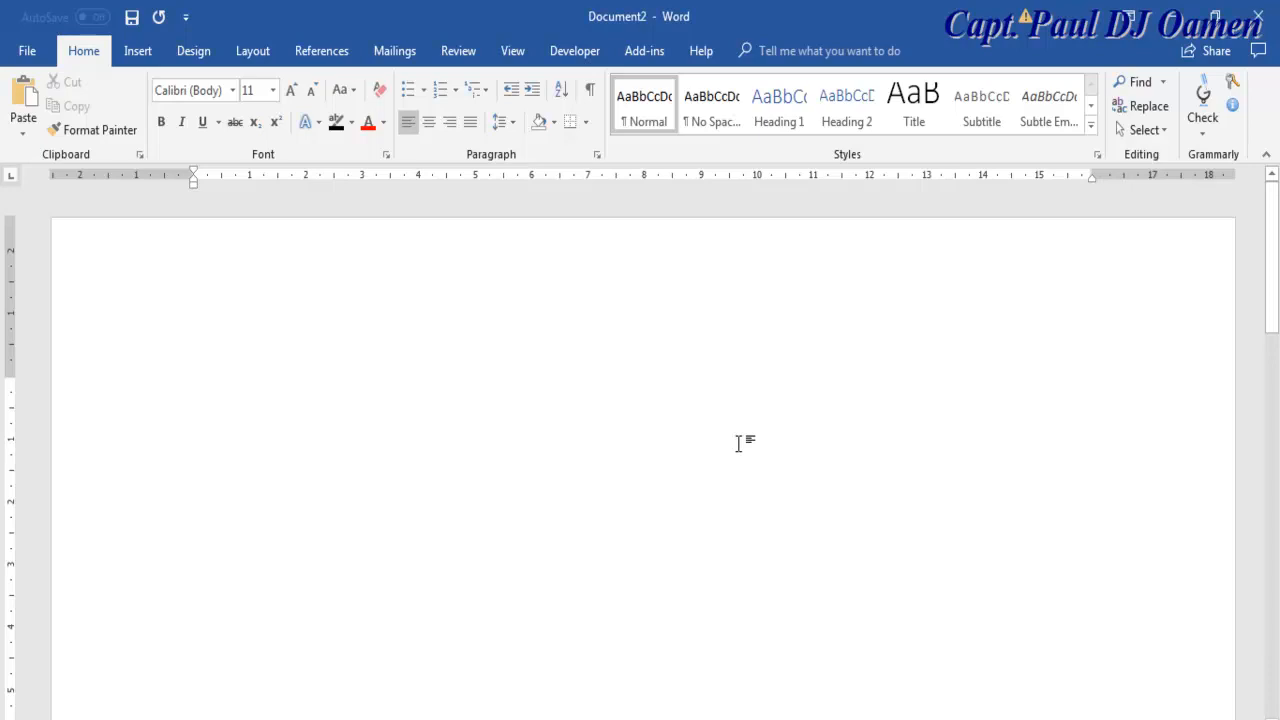
Enter the random-text formula =rand(8,8) on the blank page
text(=r)
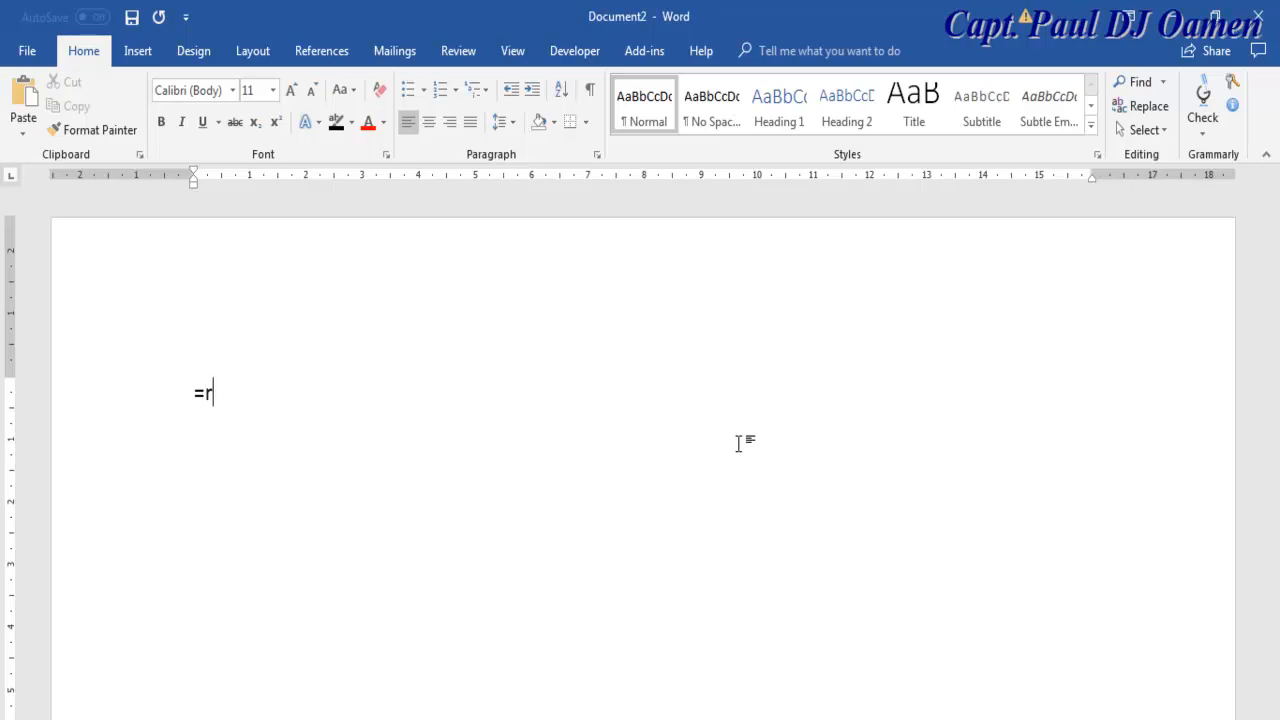
text(an)
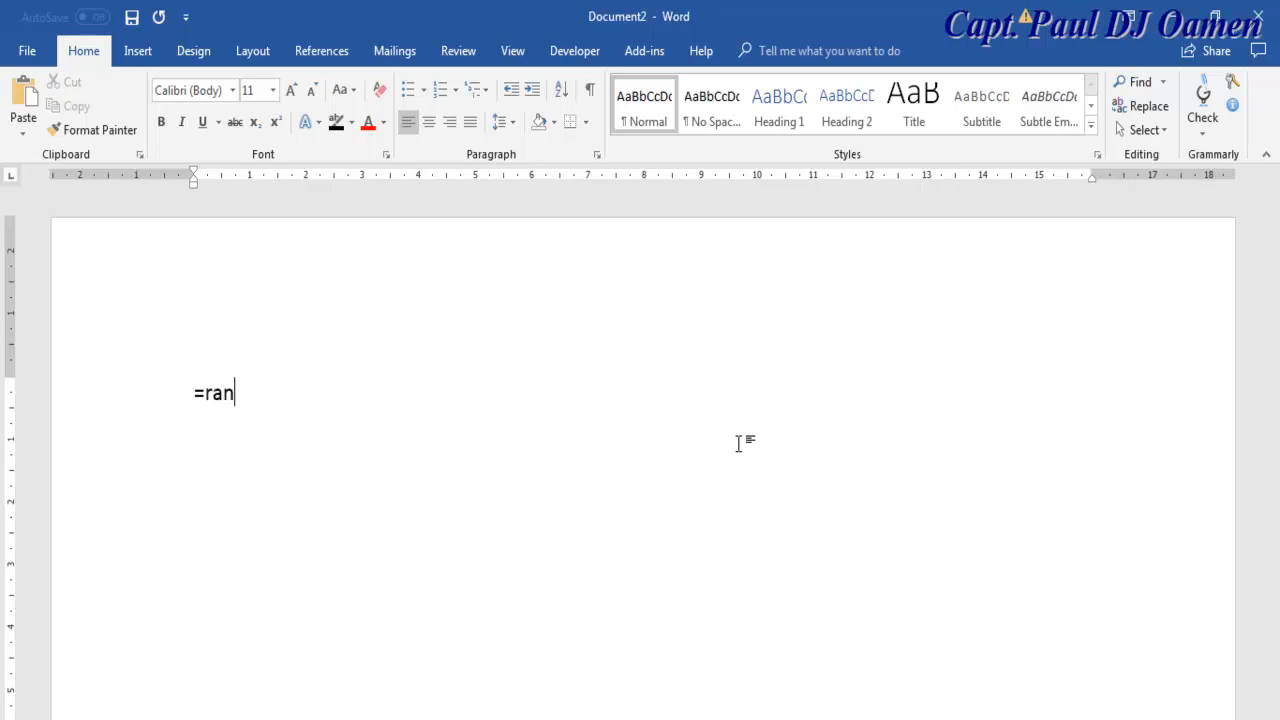
text(d()
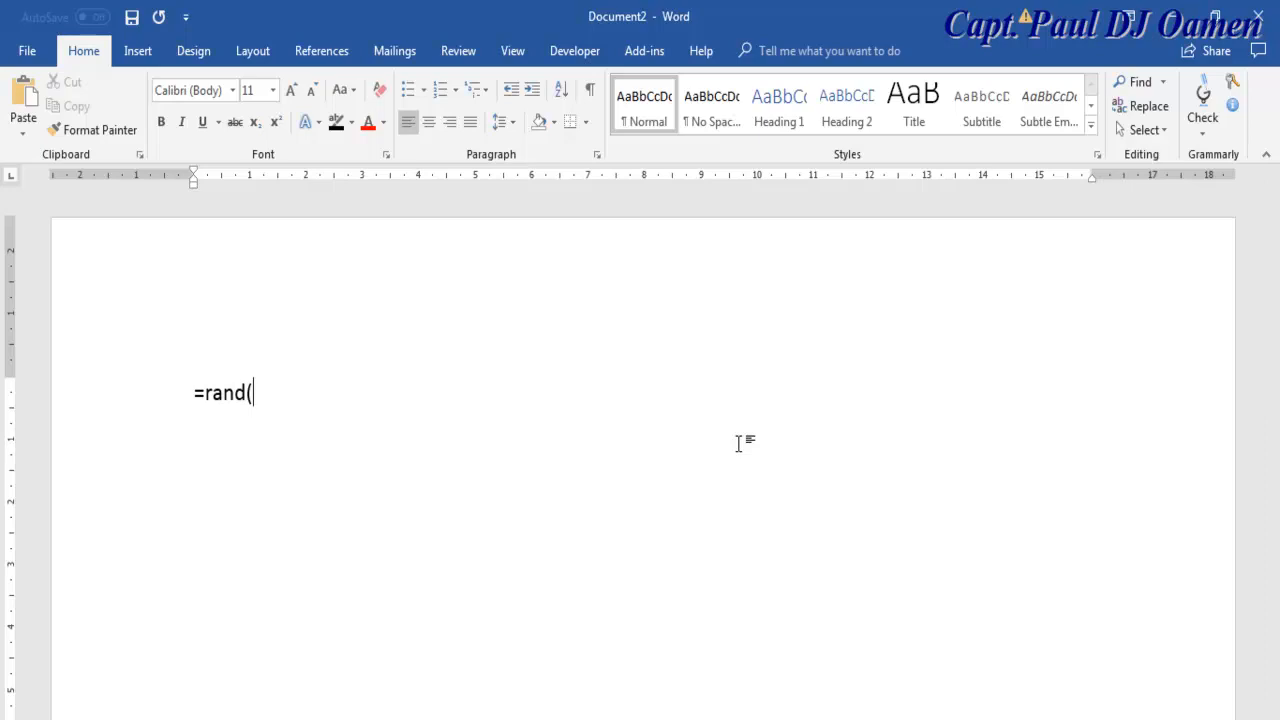
text(8,8)
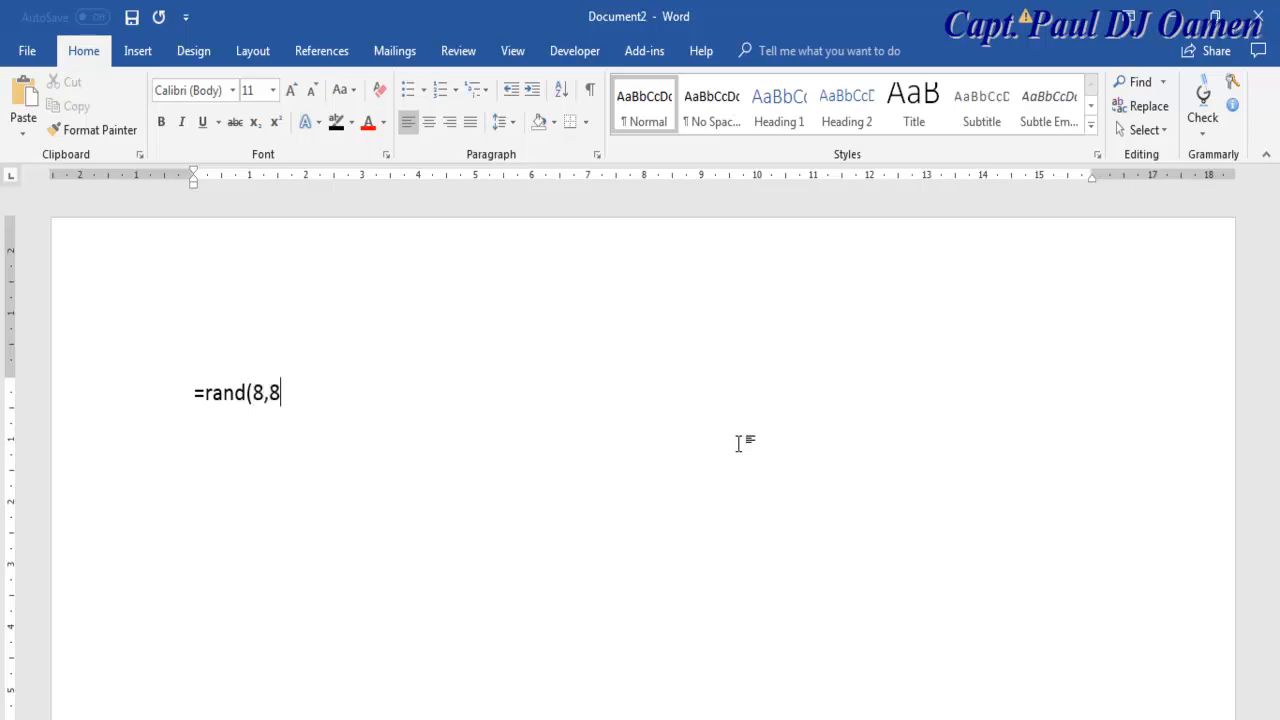
text())
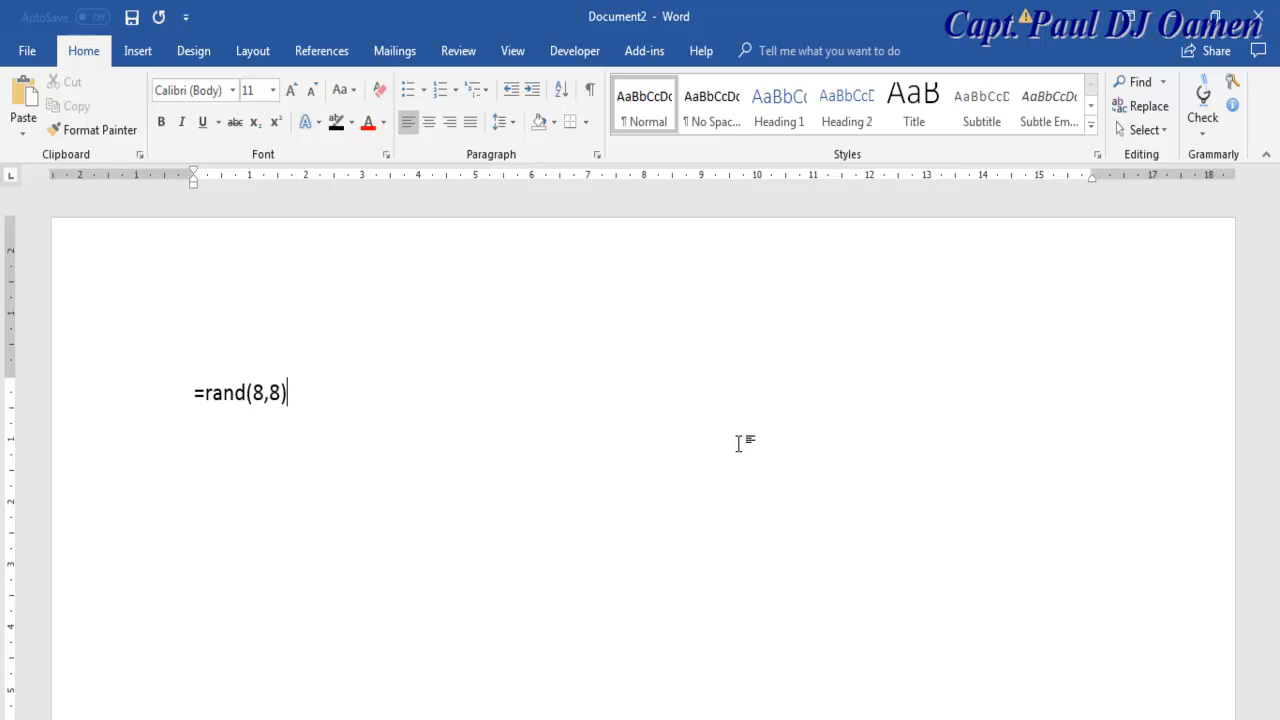
Generate eight paragraphs of sample text from the formula and show the View options
key(enter)
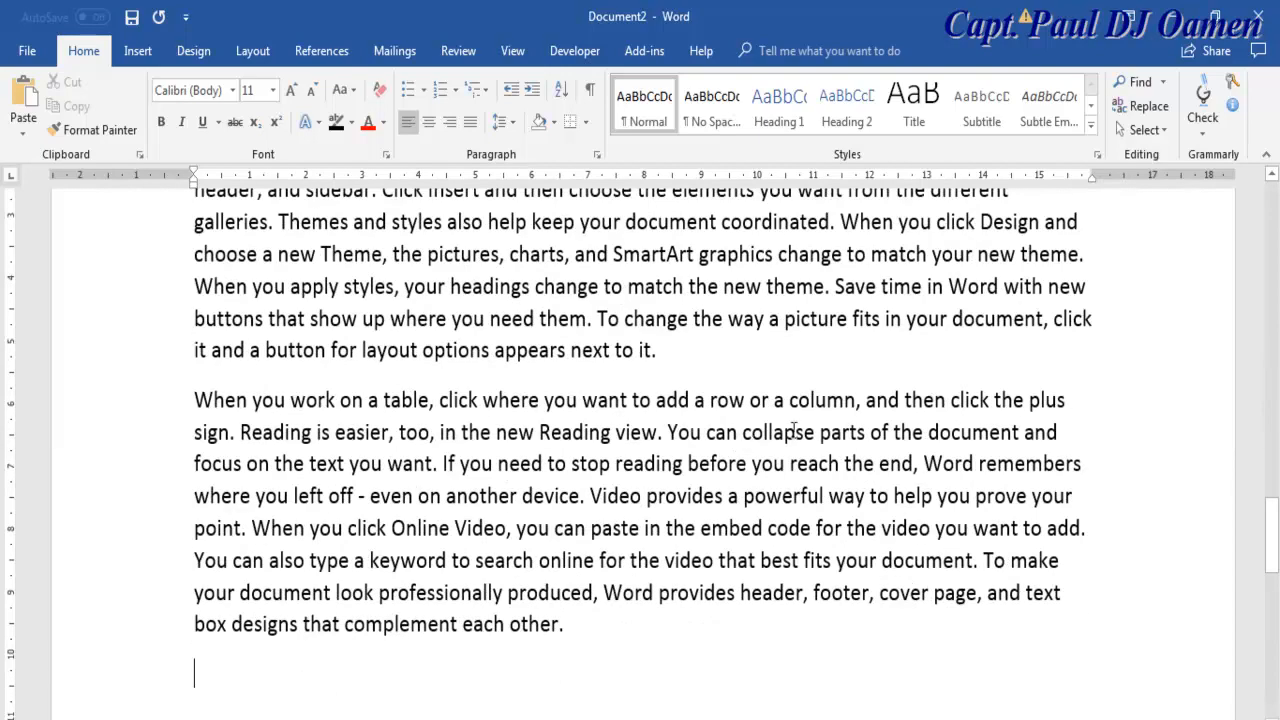
mouse_move(1260, 566)
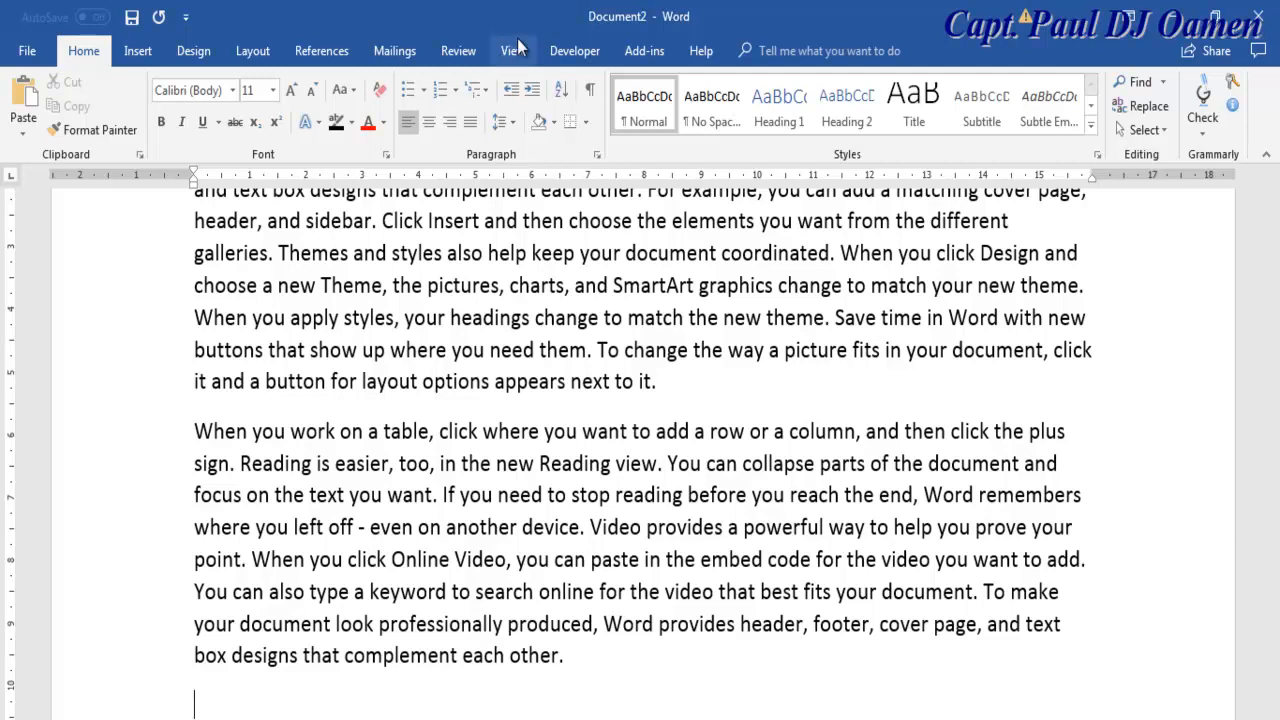
click(512, 50)
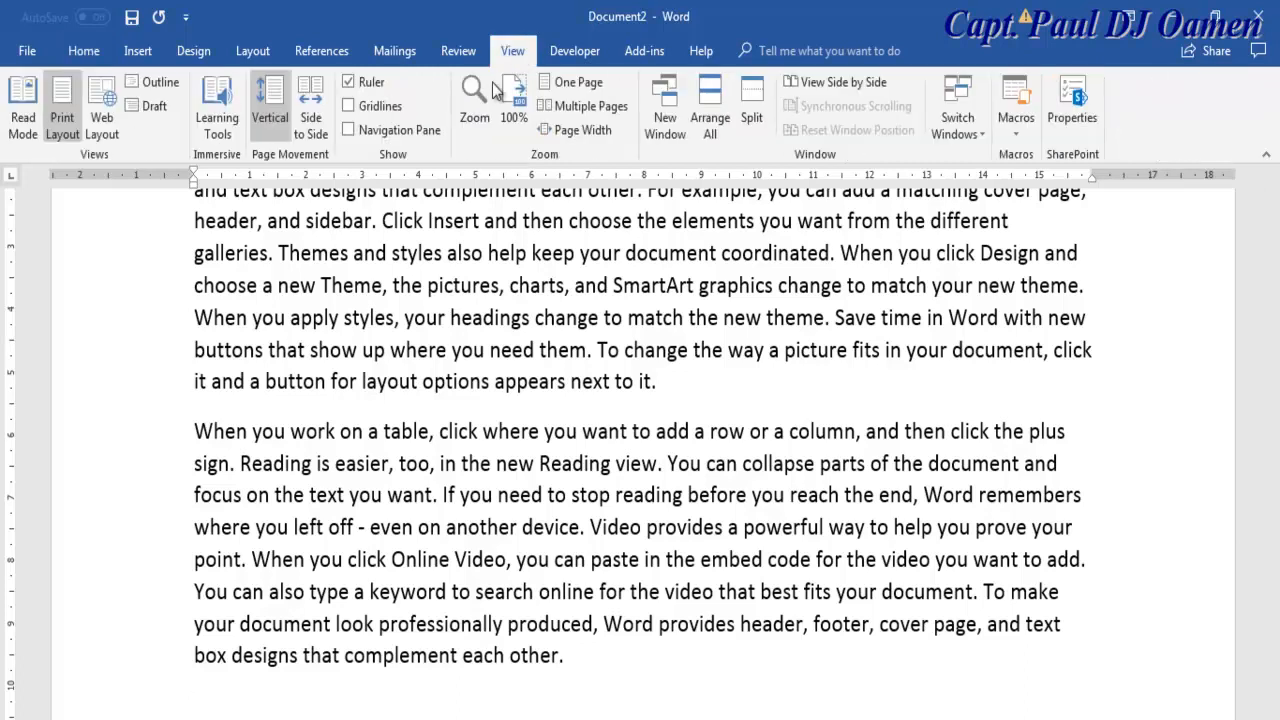
mouse_move(216, 104)
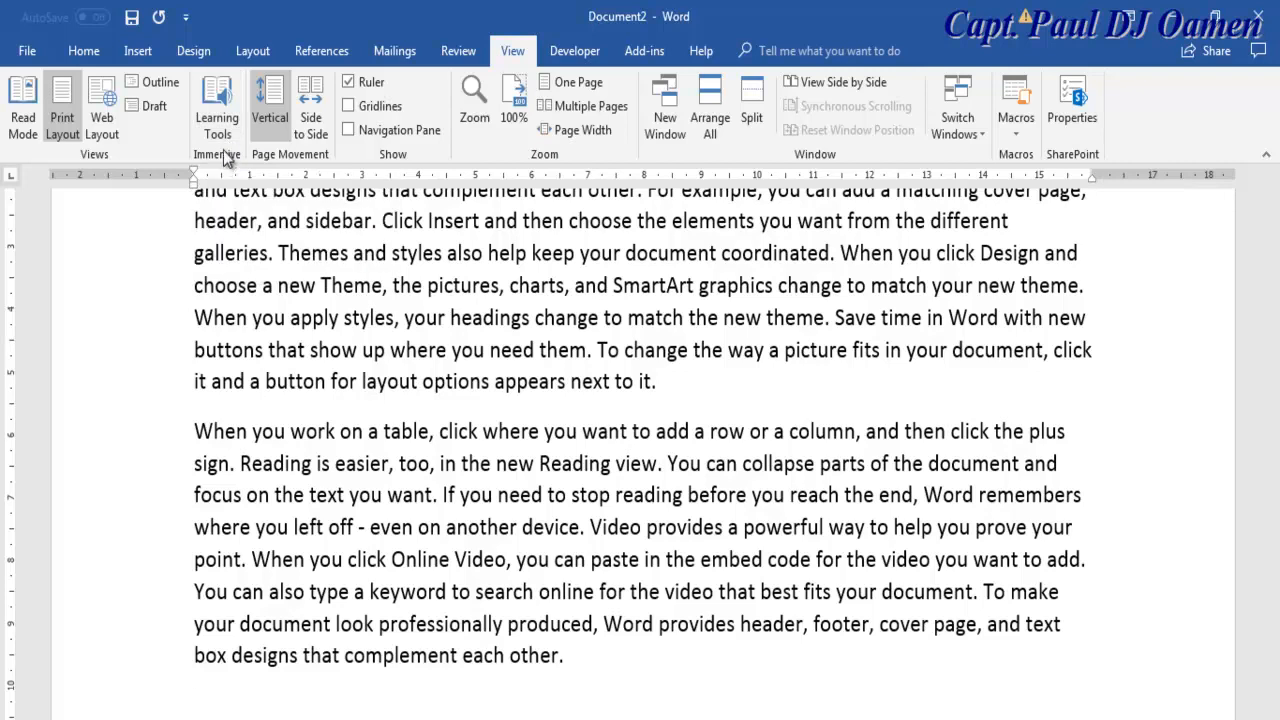
mouse_move(236, 190)
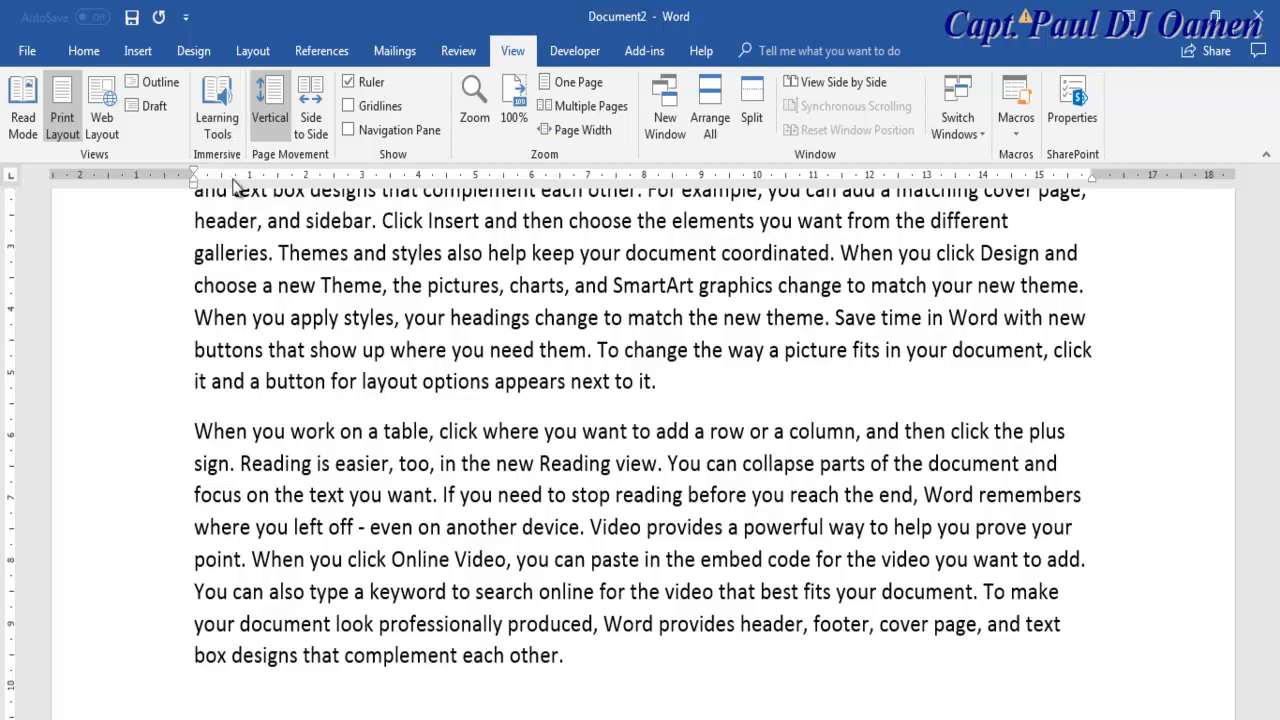
Start Learning Tools with Read Aloud and select the third paragraph
click(216, 104)
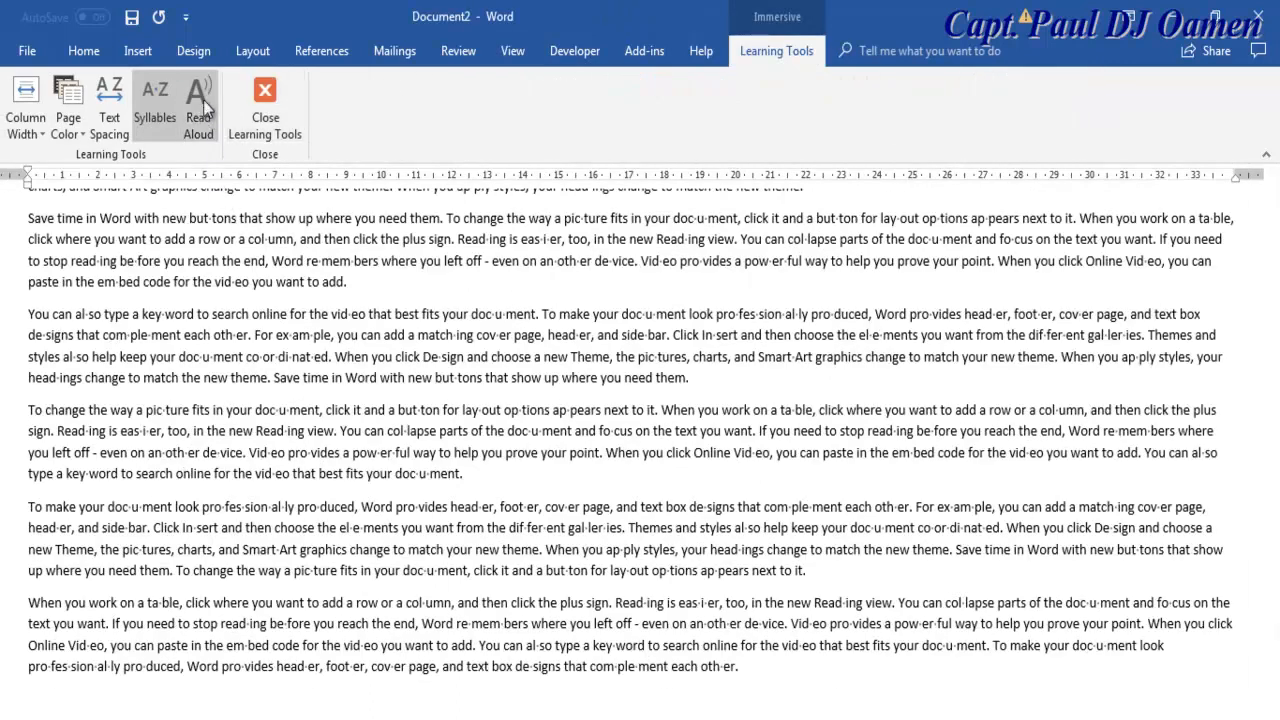
mouse_move(198, 100)
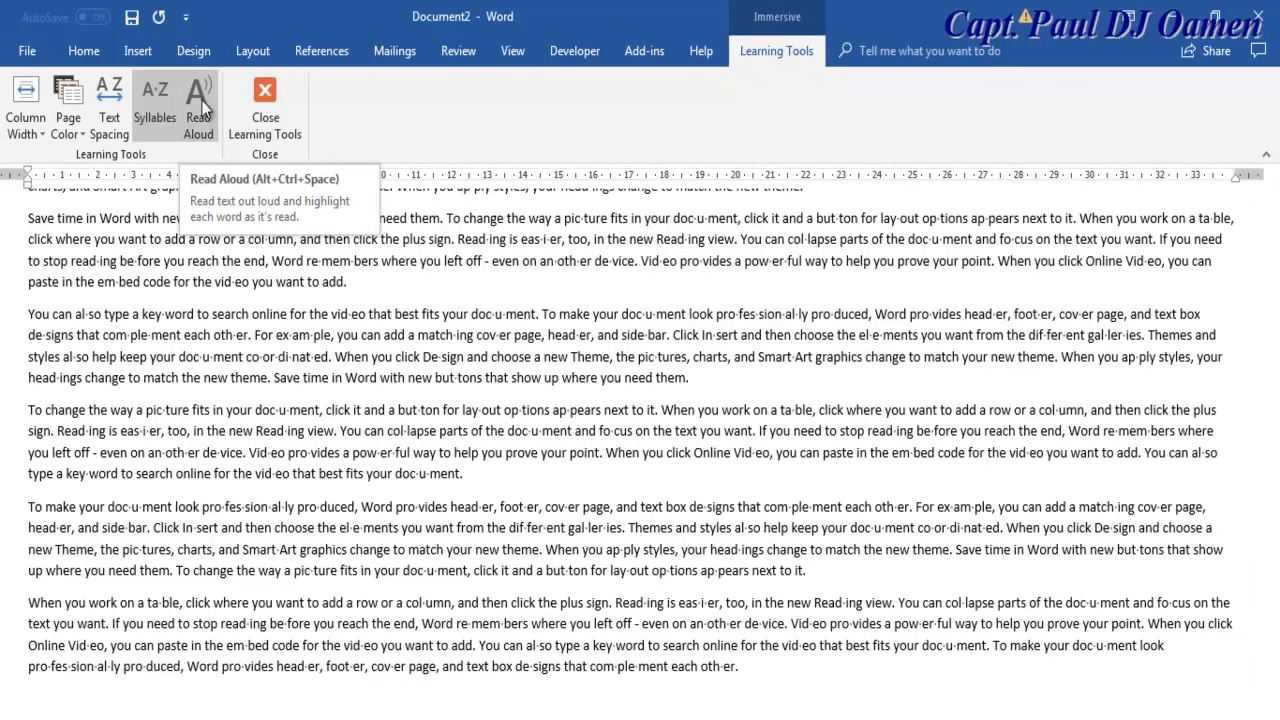
click(198, 104)
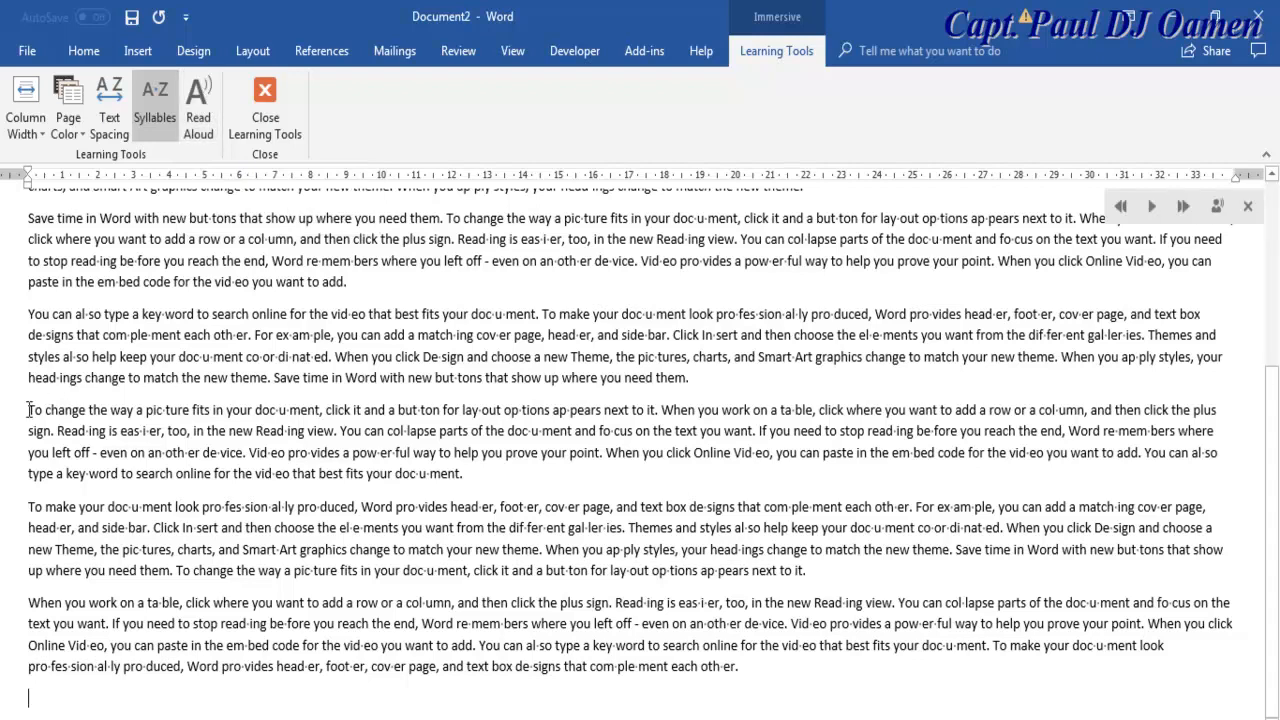
drag(30, 408, 760, 676)
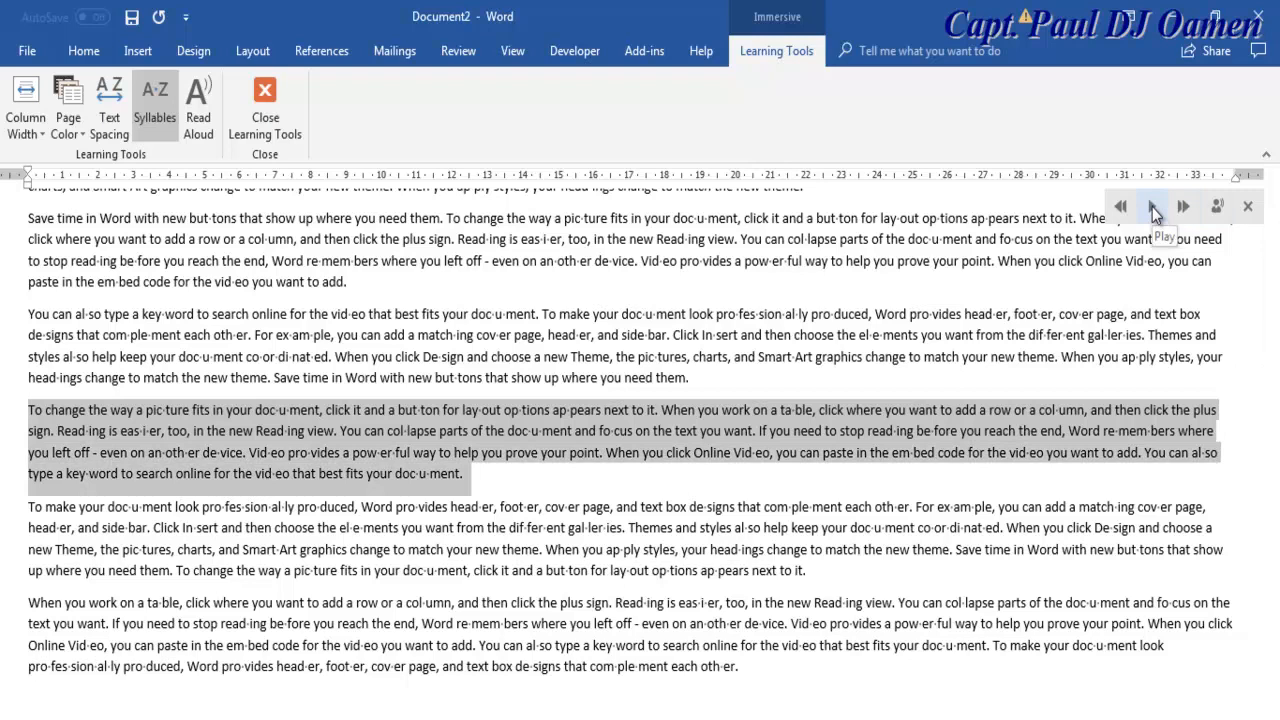
Play the selected paragraph aloud, pause it, and close Learning Tools
click(1152, 206)
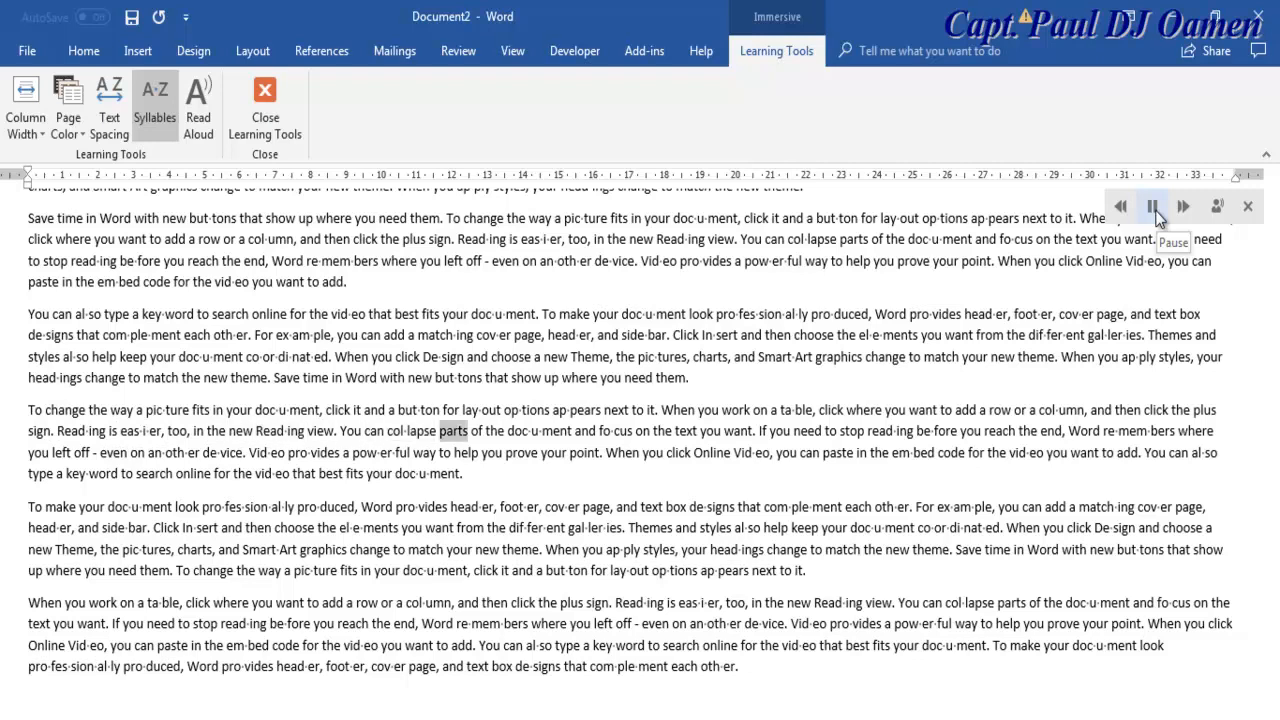
click(1150, 206)
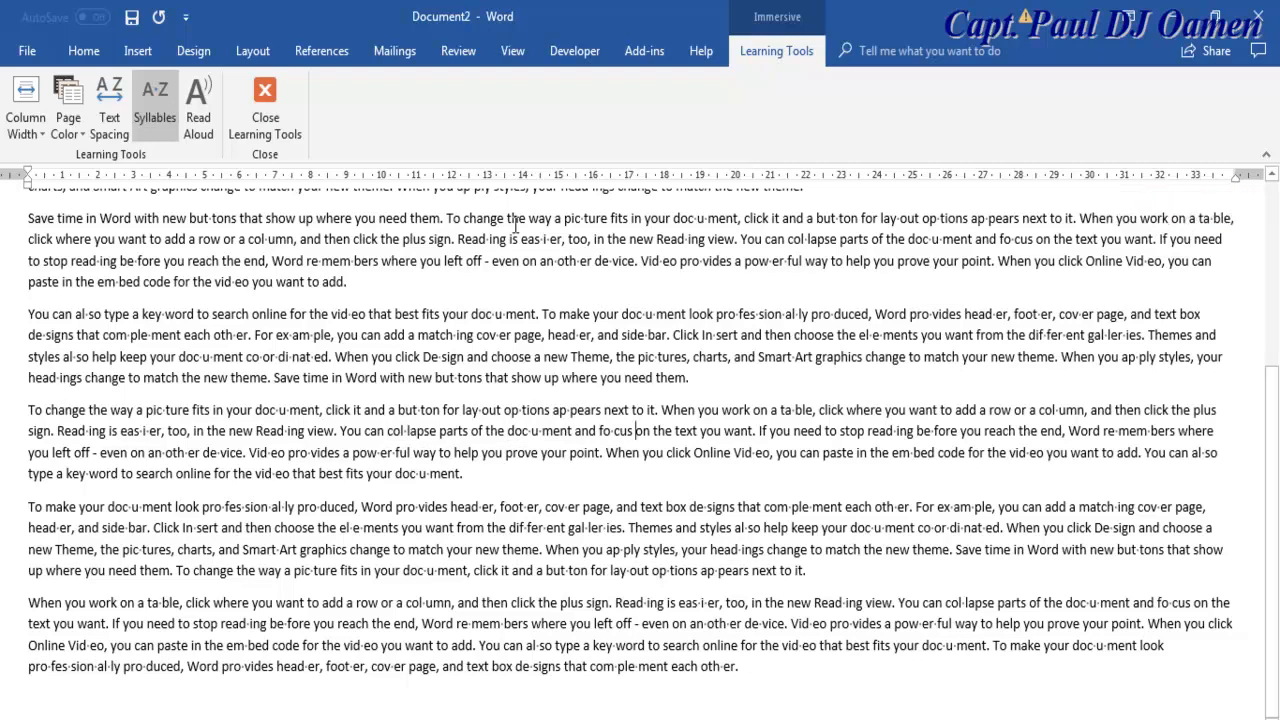
click(512, 52)
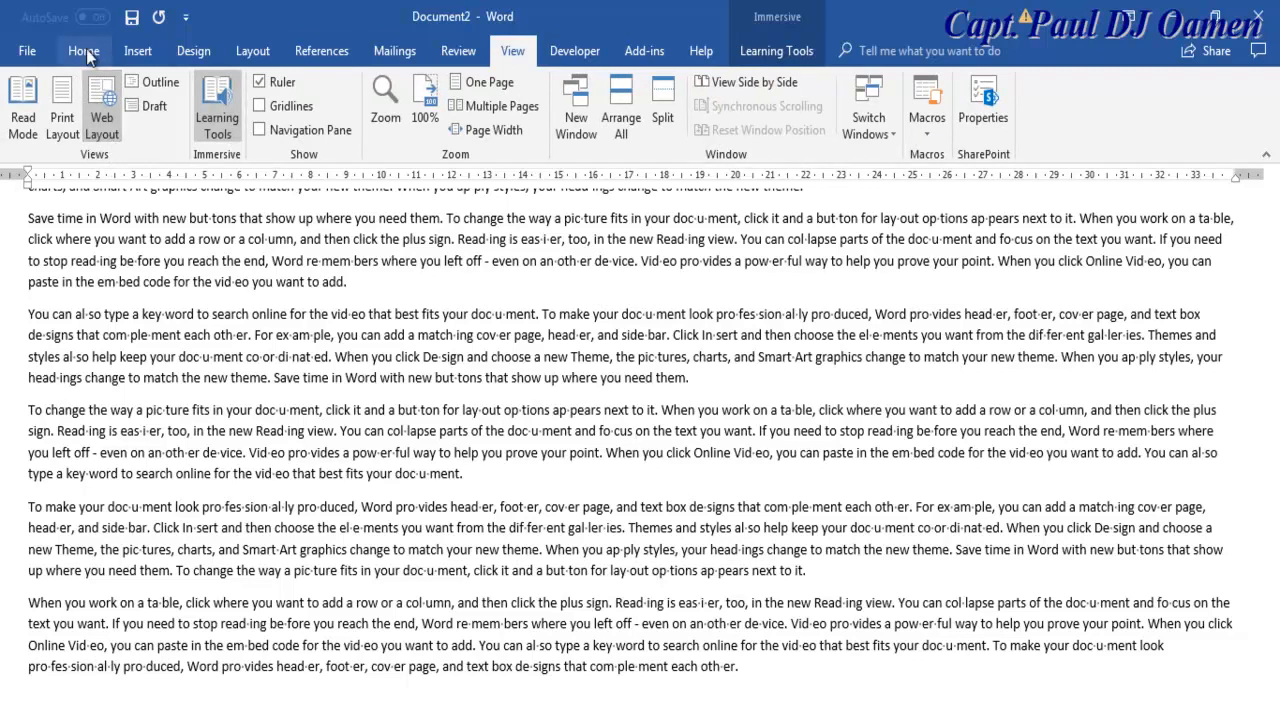
Return to Home and show the Customize Quick Access Toolbar choices
click(84, 52)
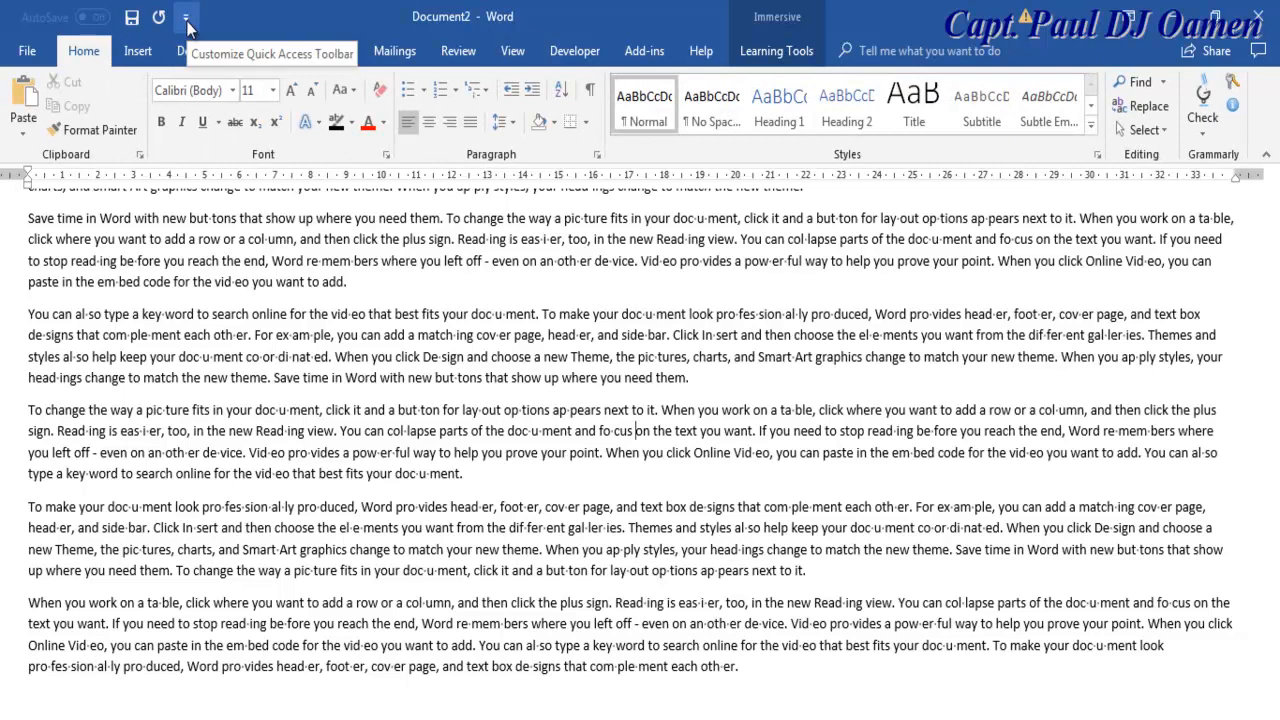
click(186, 16)
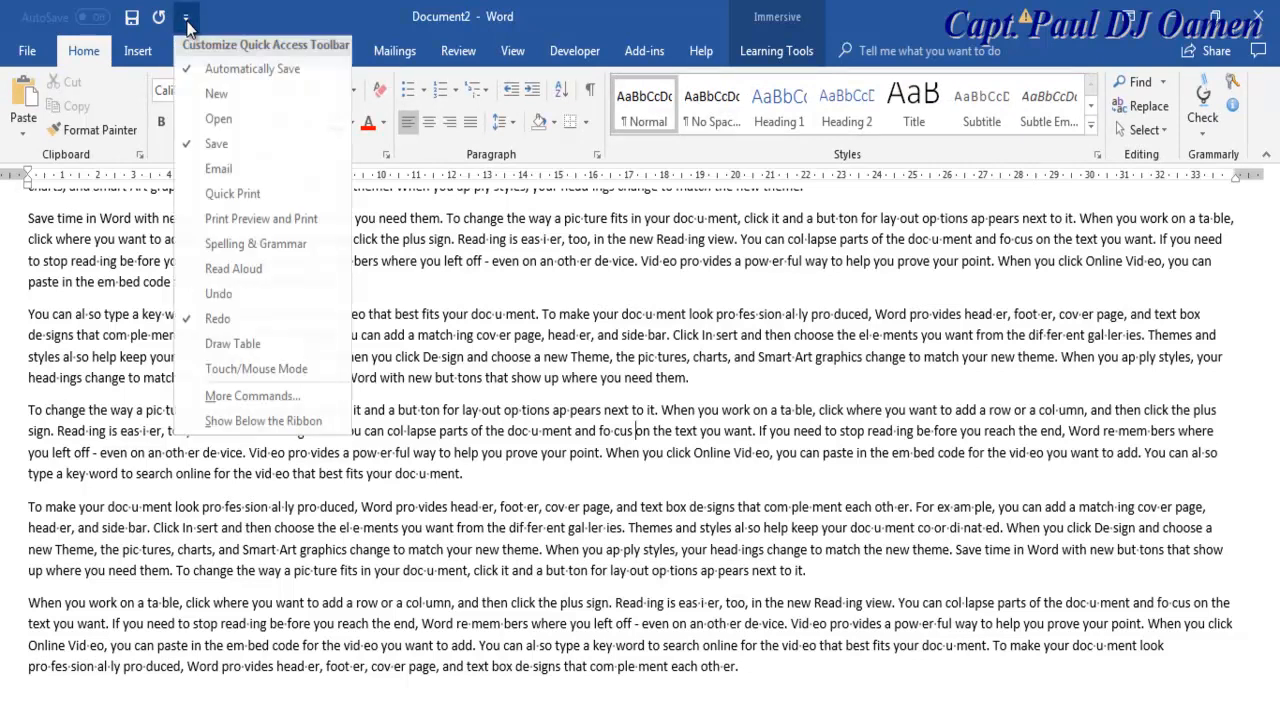
mouse_move(260, 224)
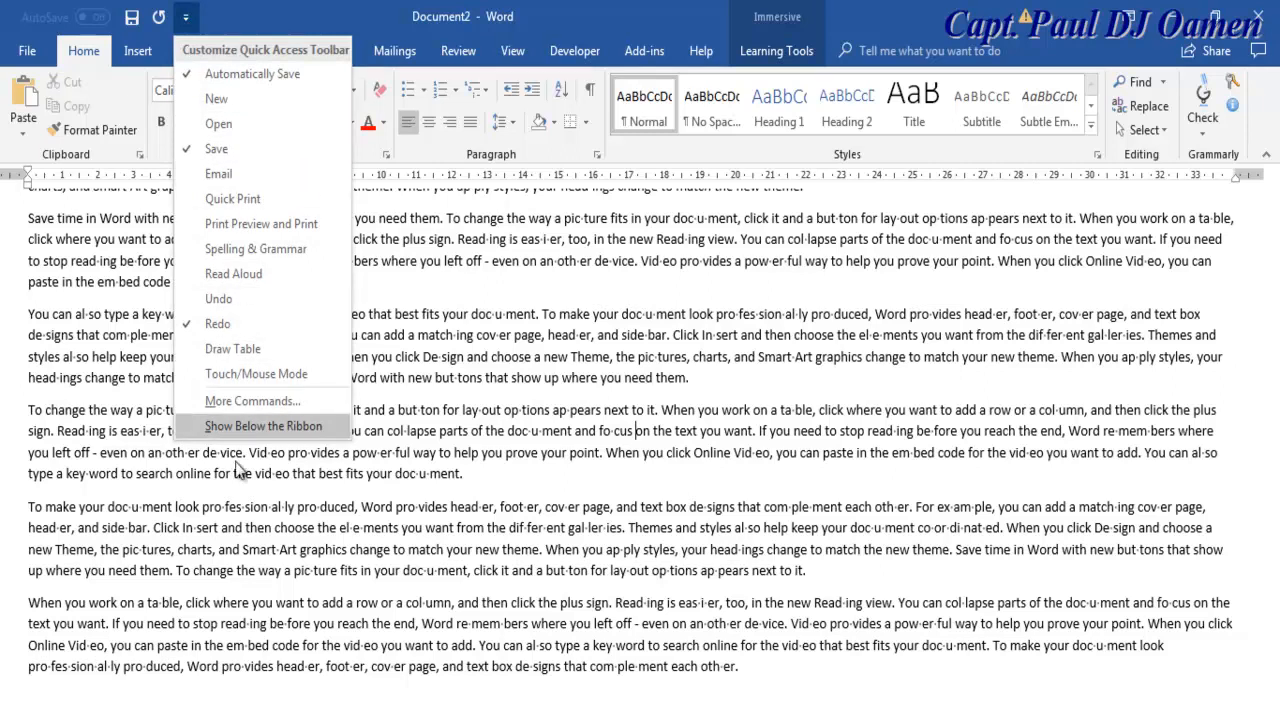
mouse_move(220, 400)
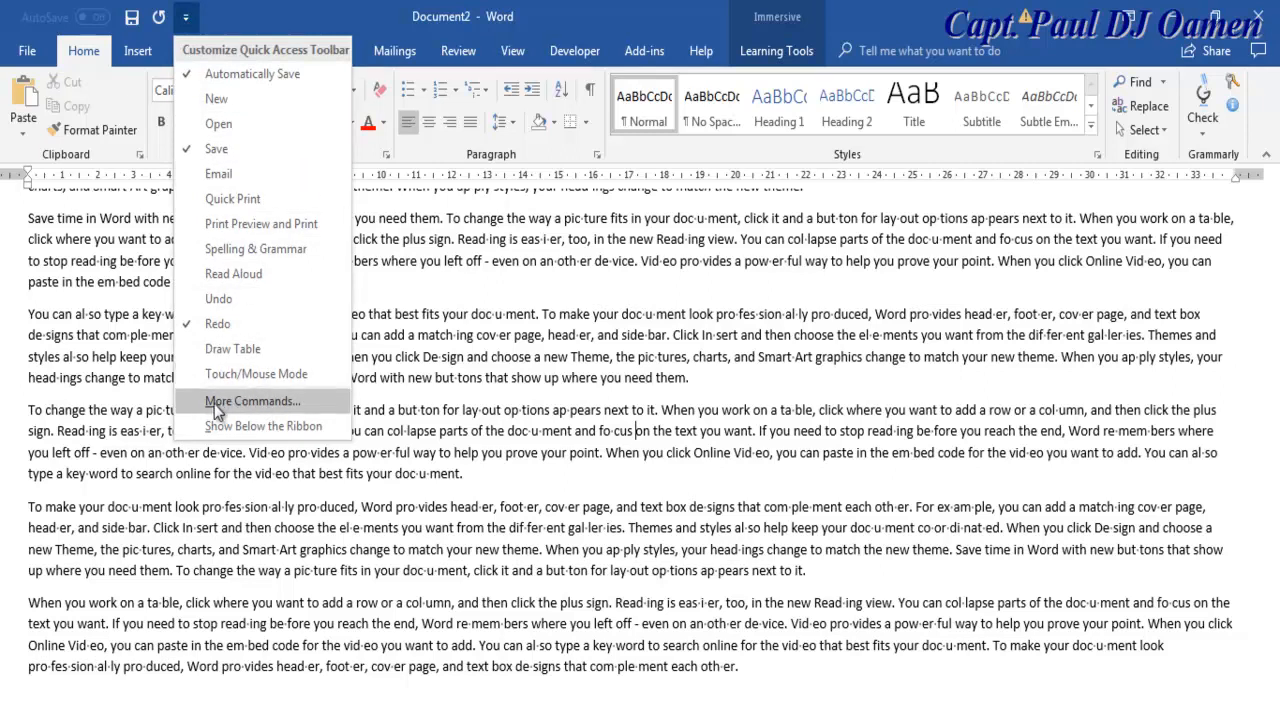
Go to More Commands and list All Commands instead of Popular ones
click(252, 400)
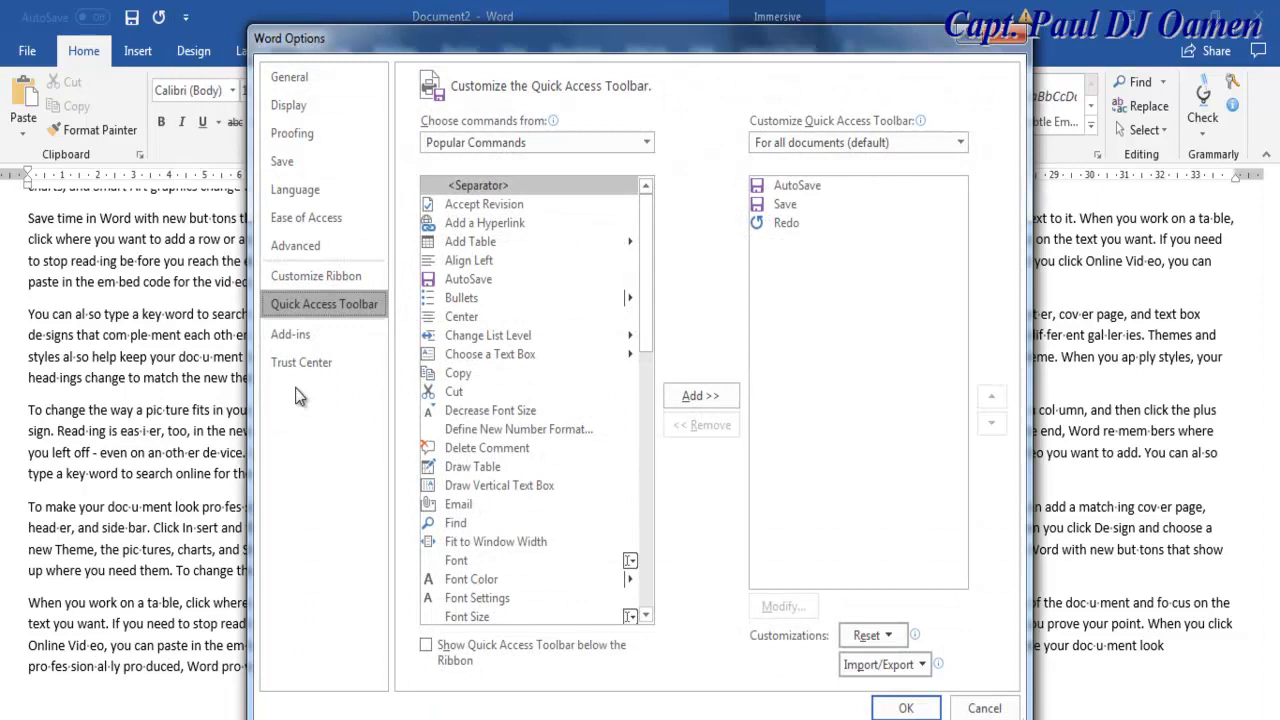
mouse_move(416, 52)
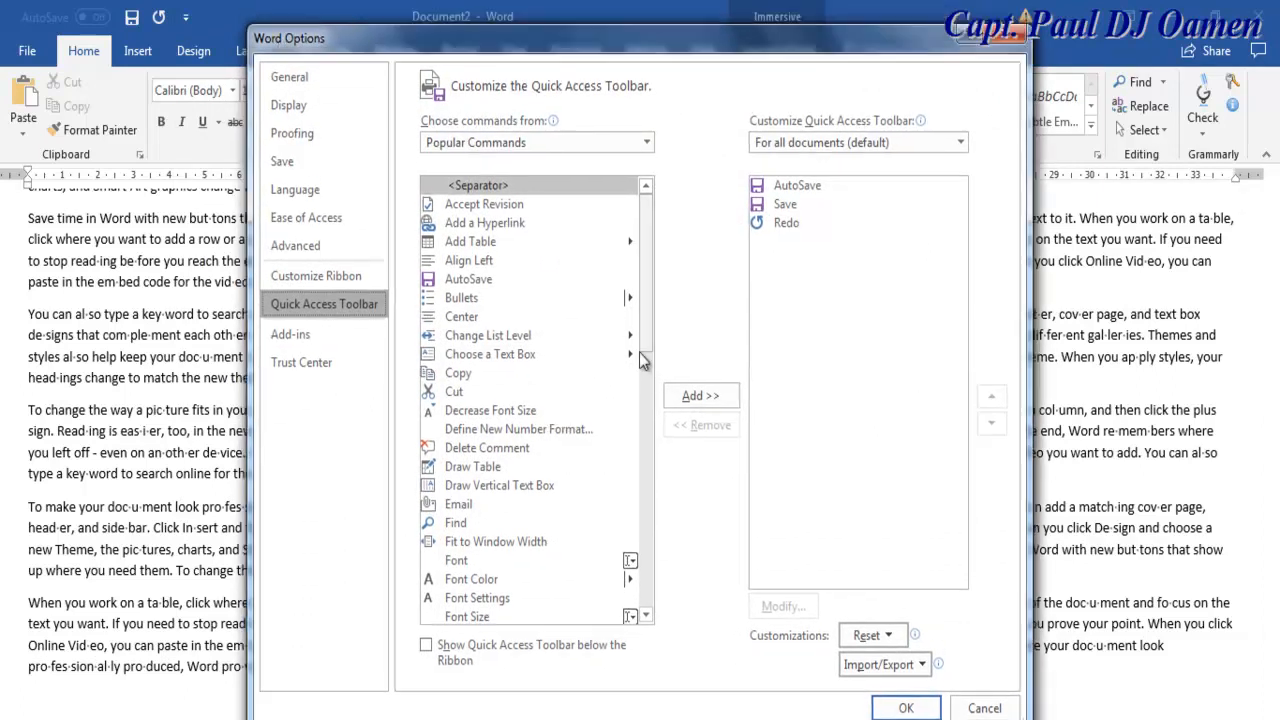
scroll(down, 3)
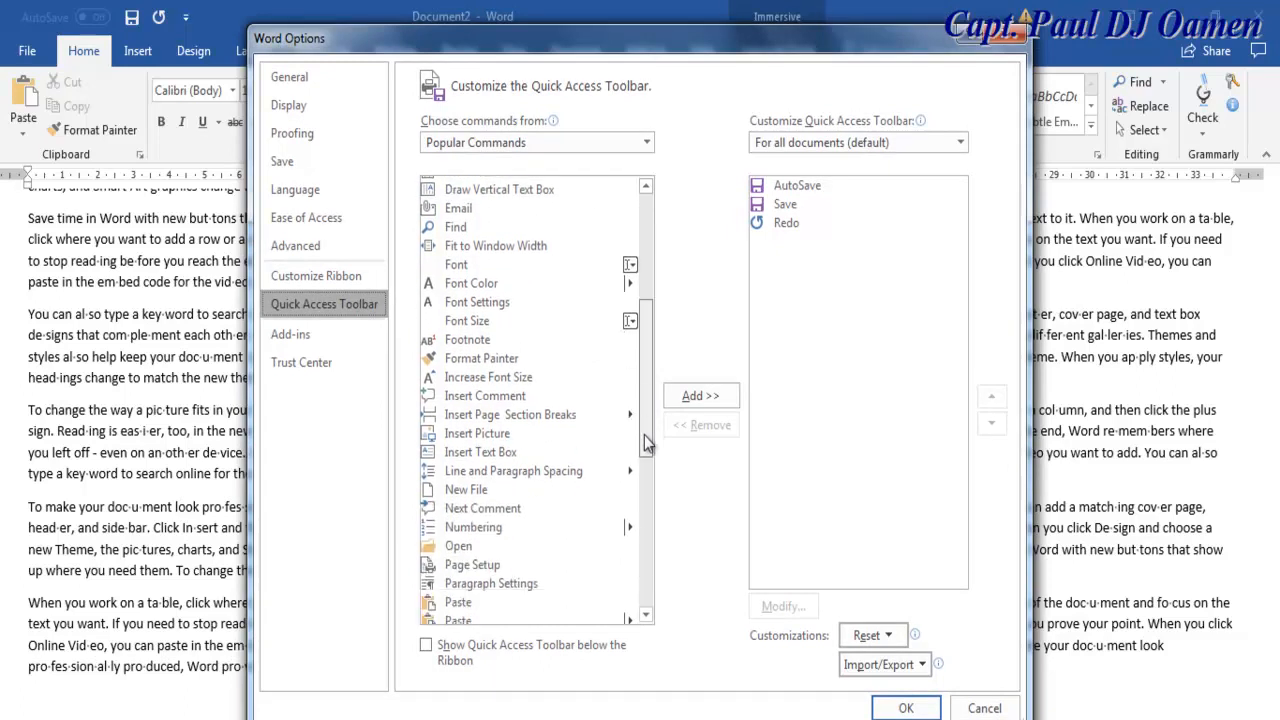
scroll(down, 3)
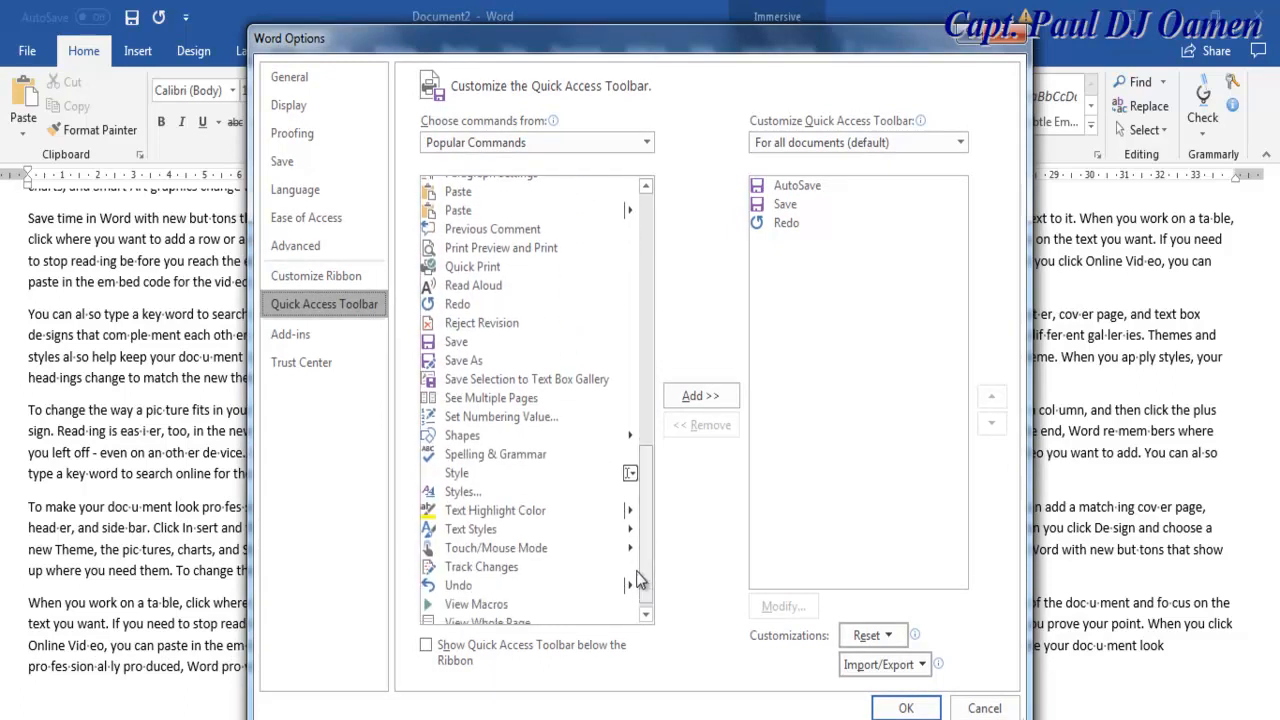
click(536, 142)
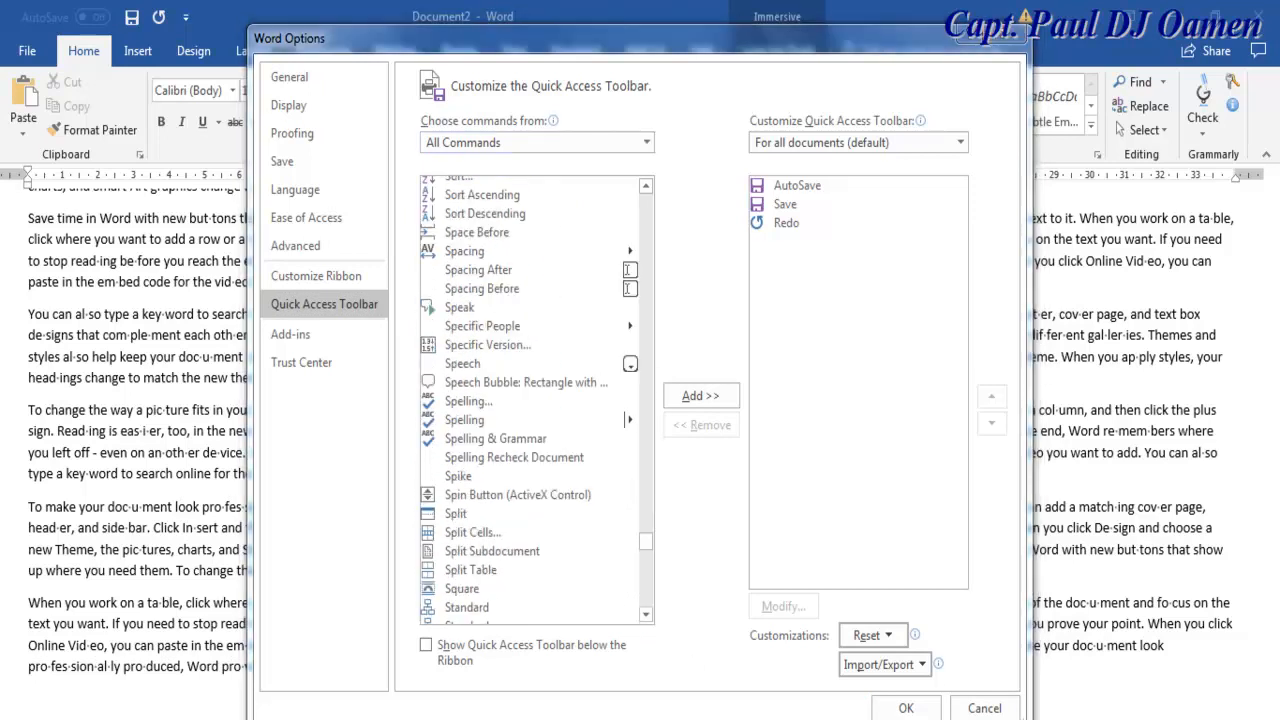
Add the Speech command to the Quick Access Toolbar and confirm
click(462, 364)
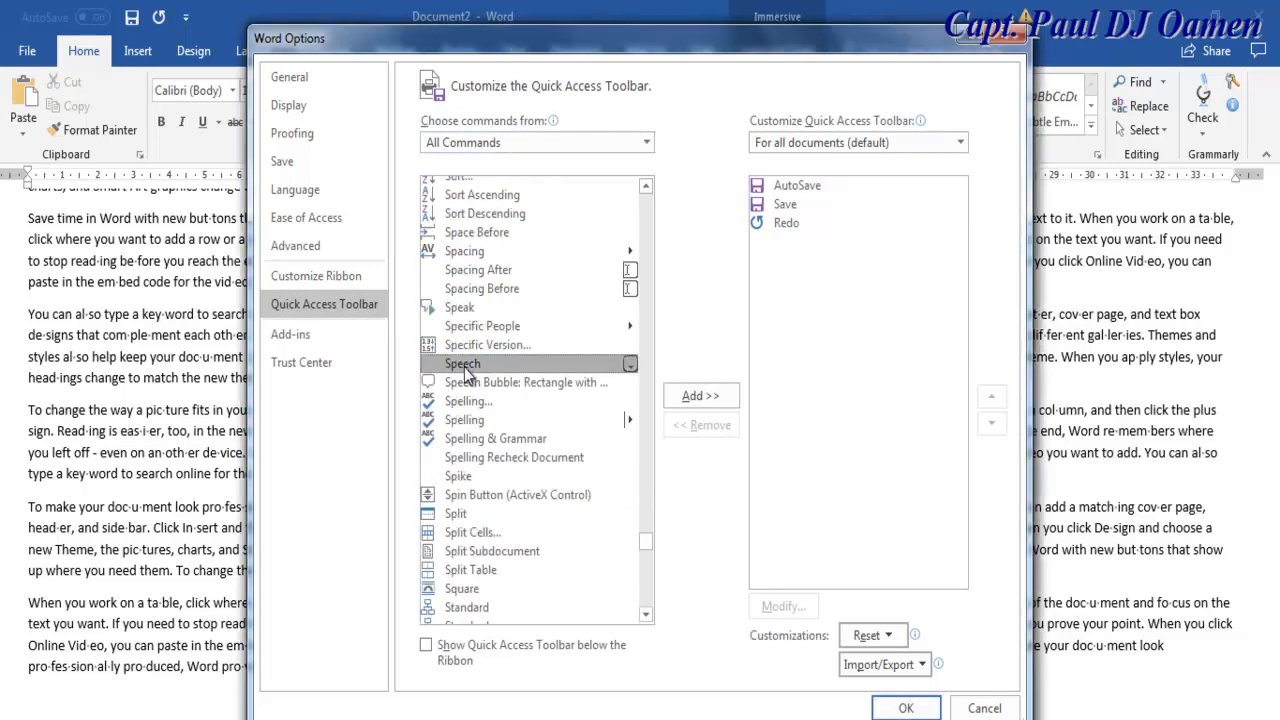
click(700, 396)
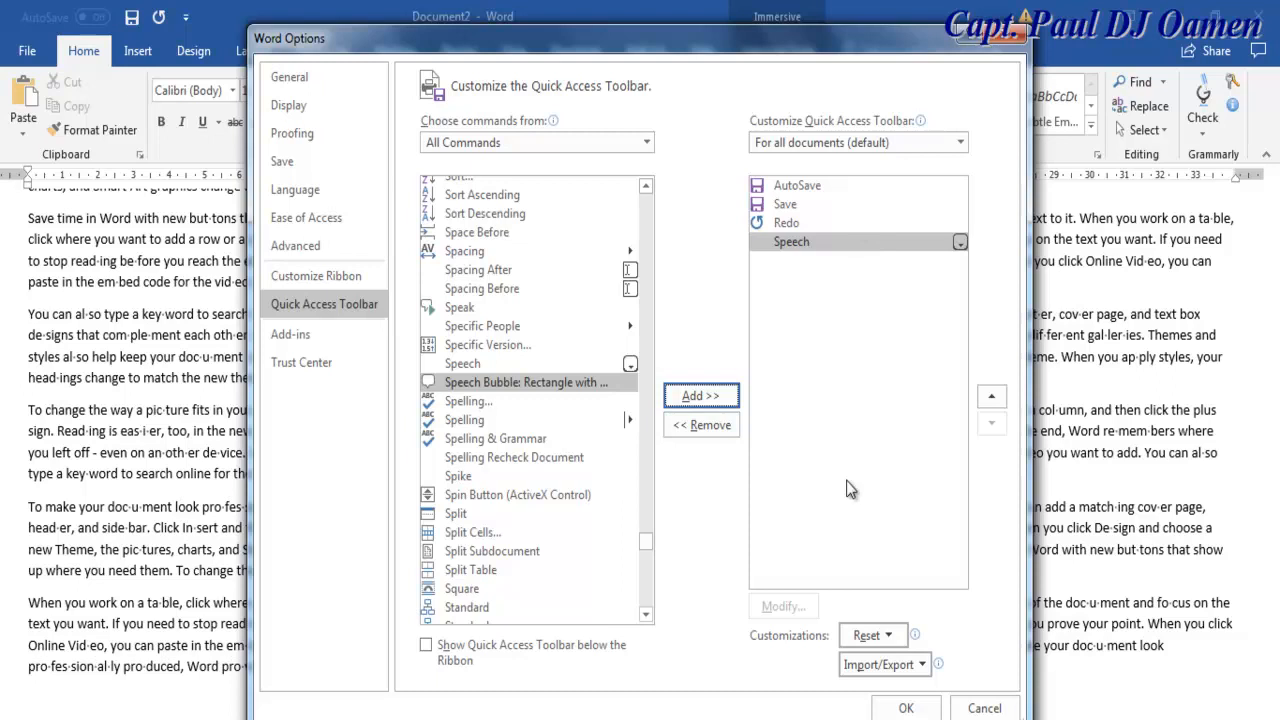
mouse_move(944, 698)
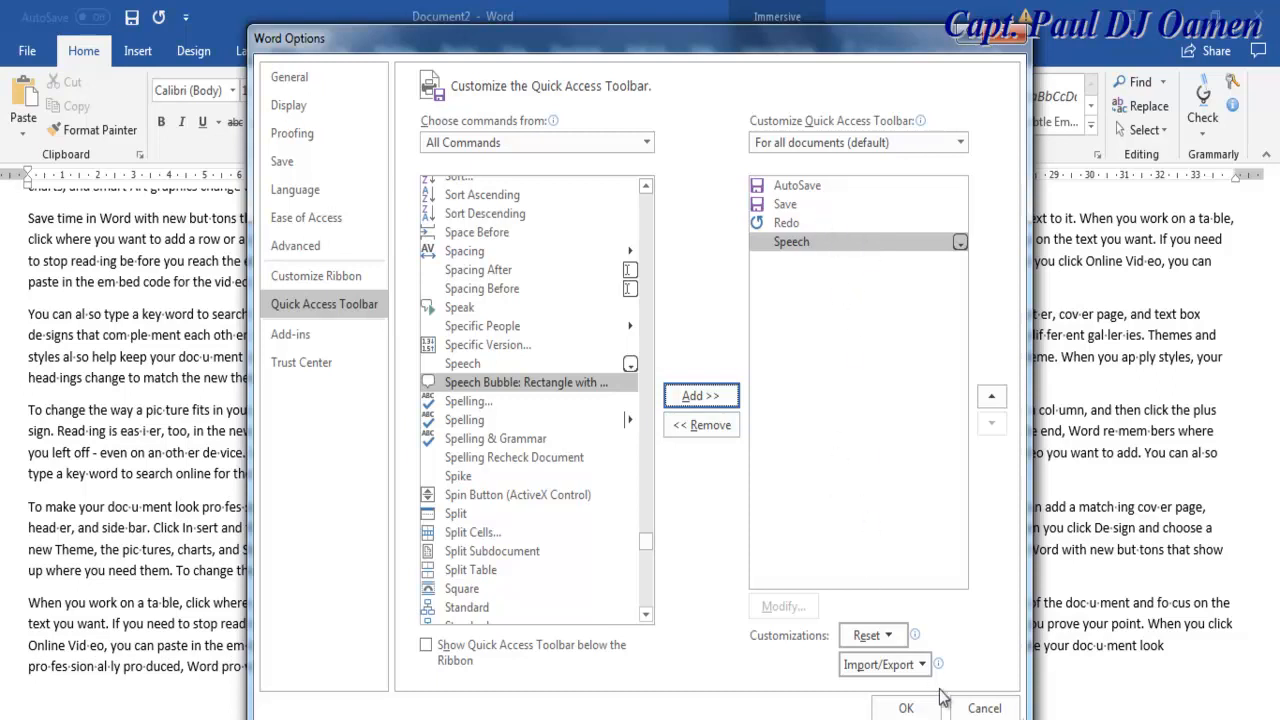
click(904, 708)
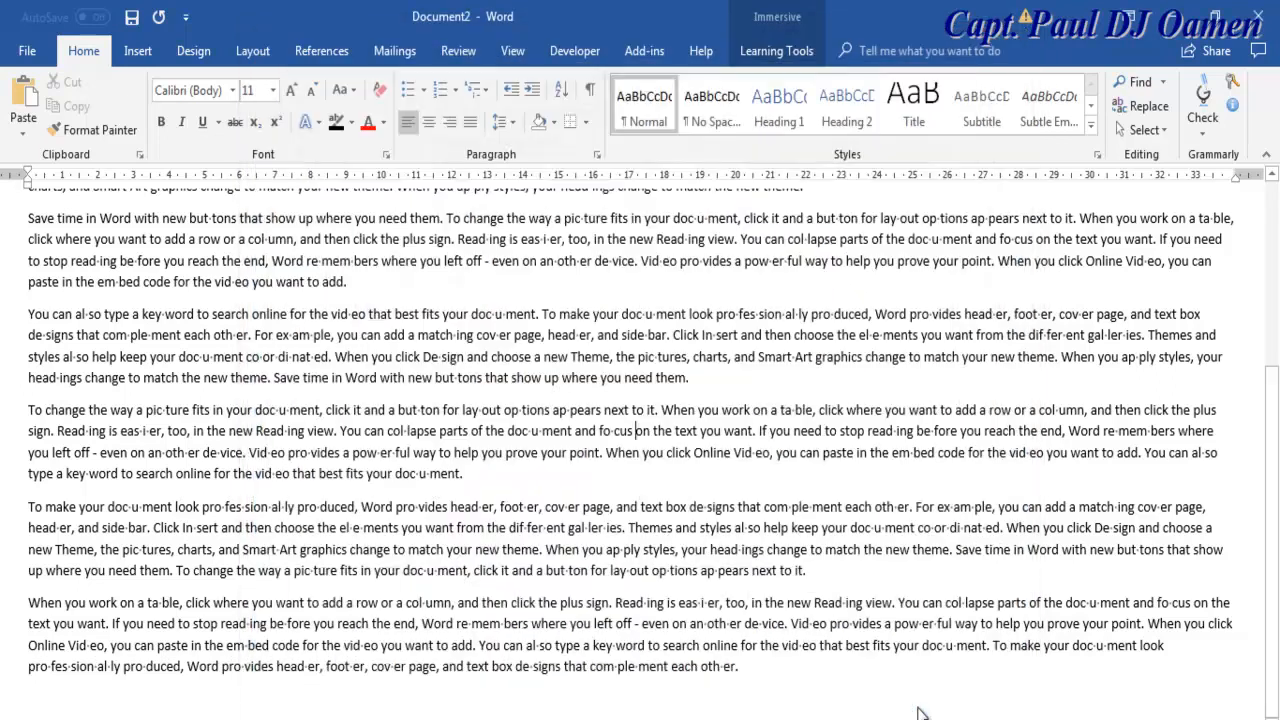